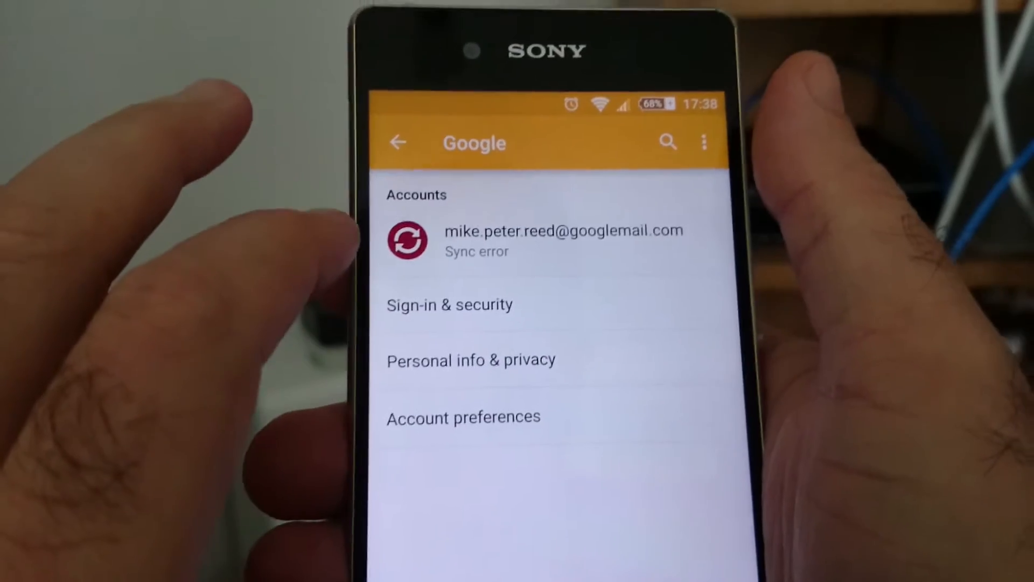
Bring up the removal confirmation for the Google account showing the sync error.
left_click(564, 240)
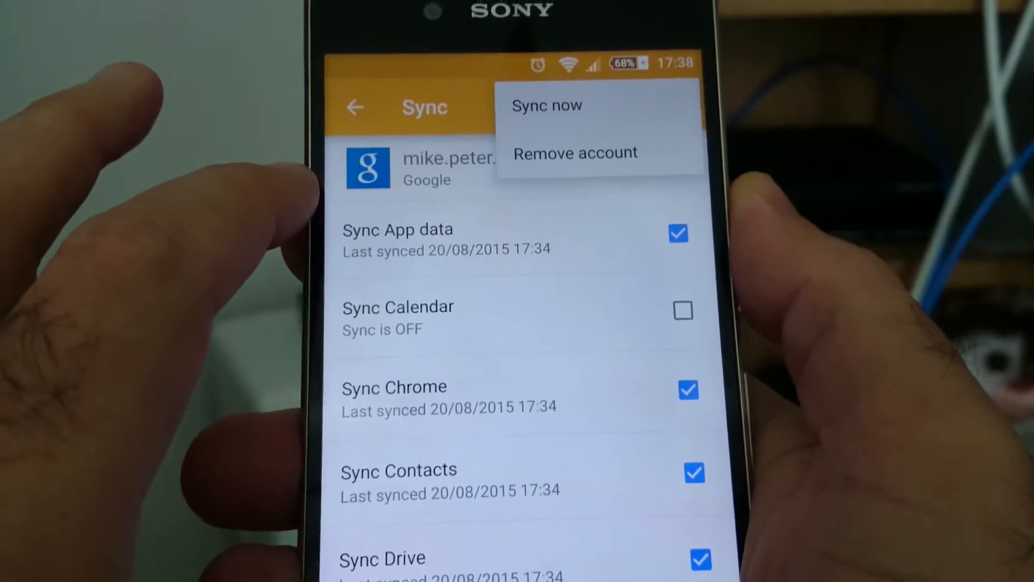
left_click(575, 153)
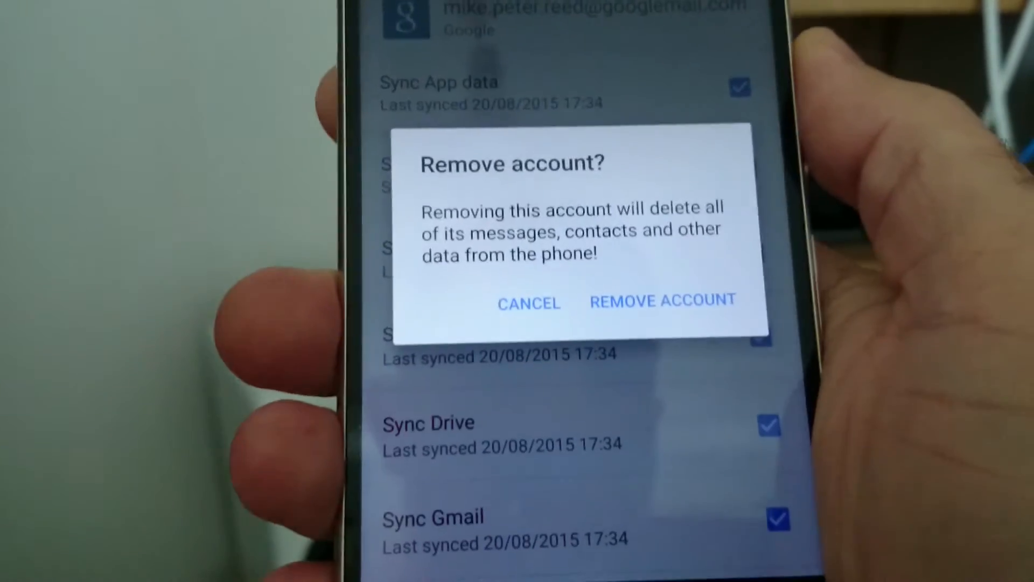
left_click(528, 302)
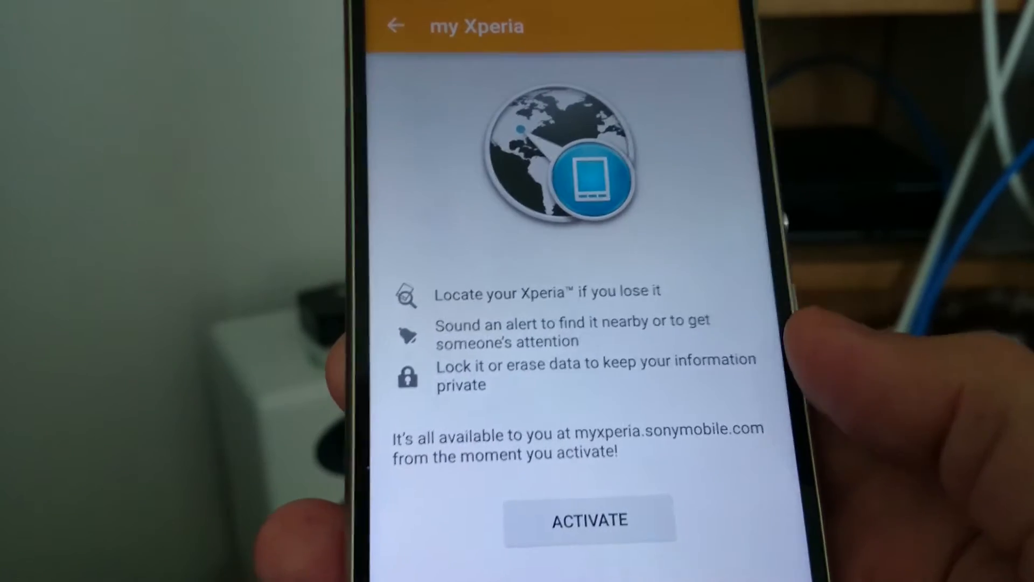
Activate my Xperia protection so the Google sign-in prompt for the account appears.
left_click(589, 519)
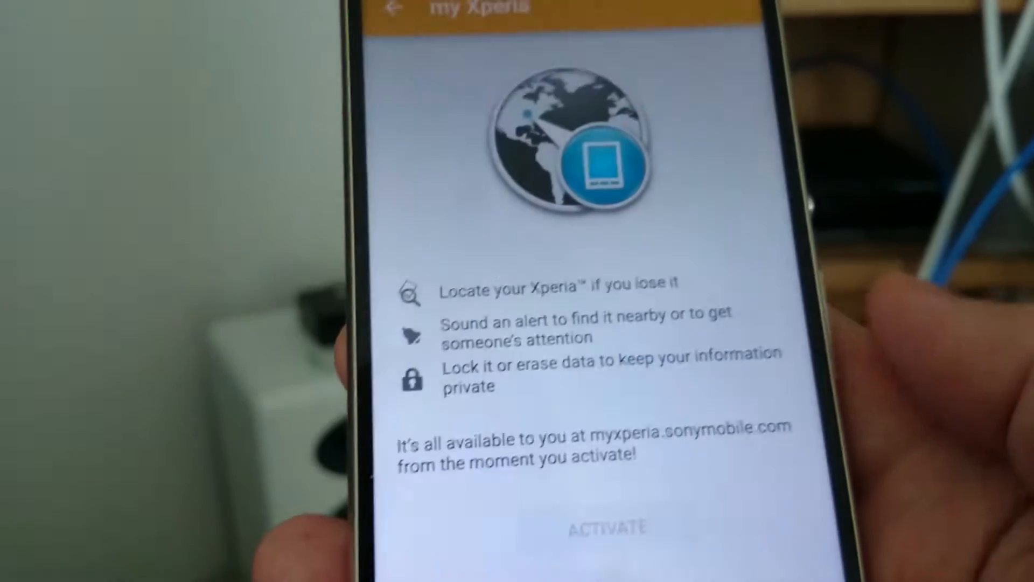
left_click(609, 527)
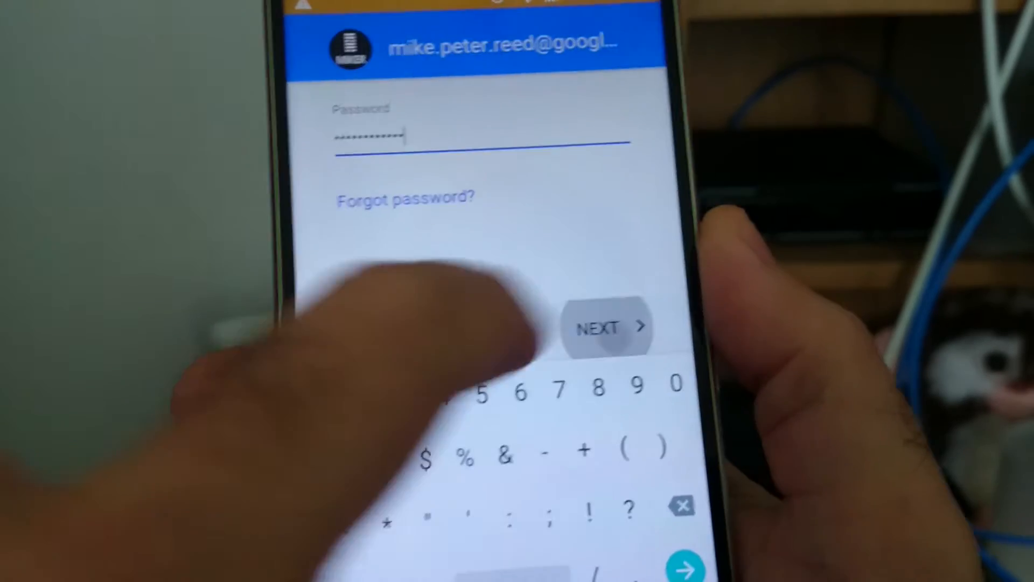
Submit the Google account password and reach the Terms of Service agreement.
left_click(607, 326)
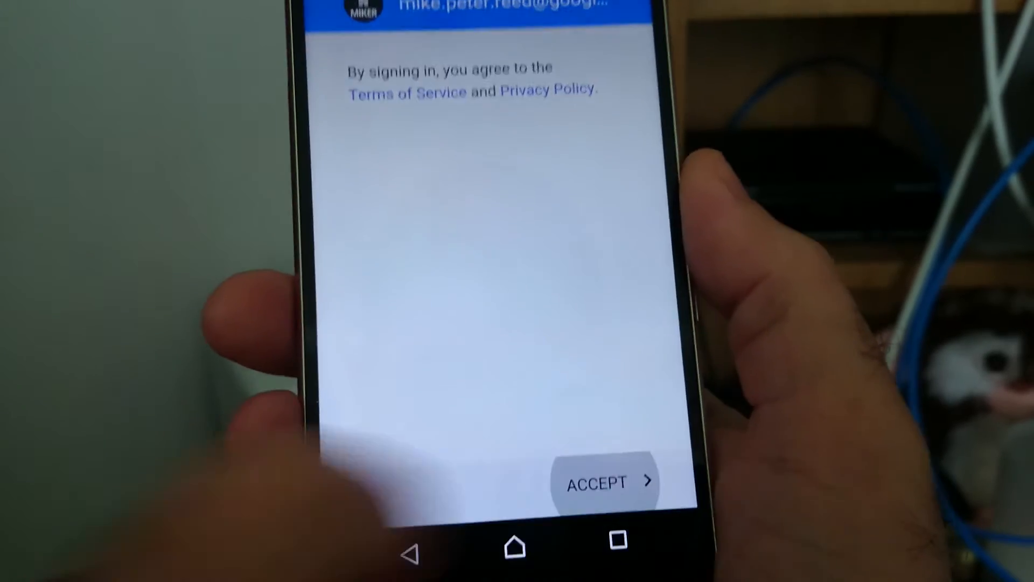
Accept the Terms of Service, keep device backup on and continue to protection validation.
left_click(602, 482)
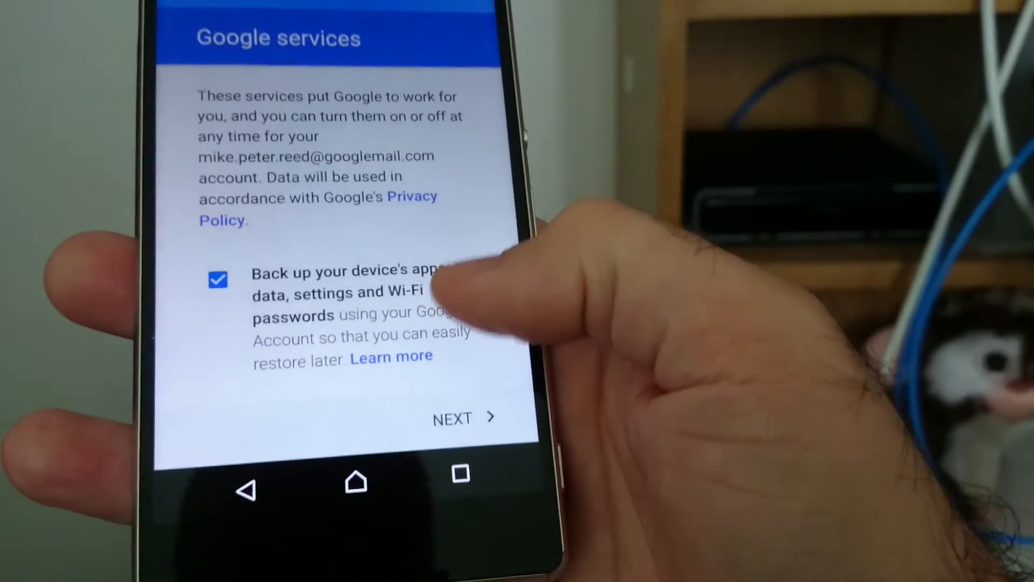
left_click(464, 418)
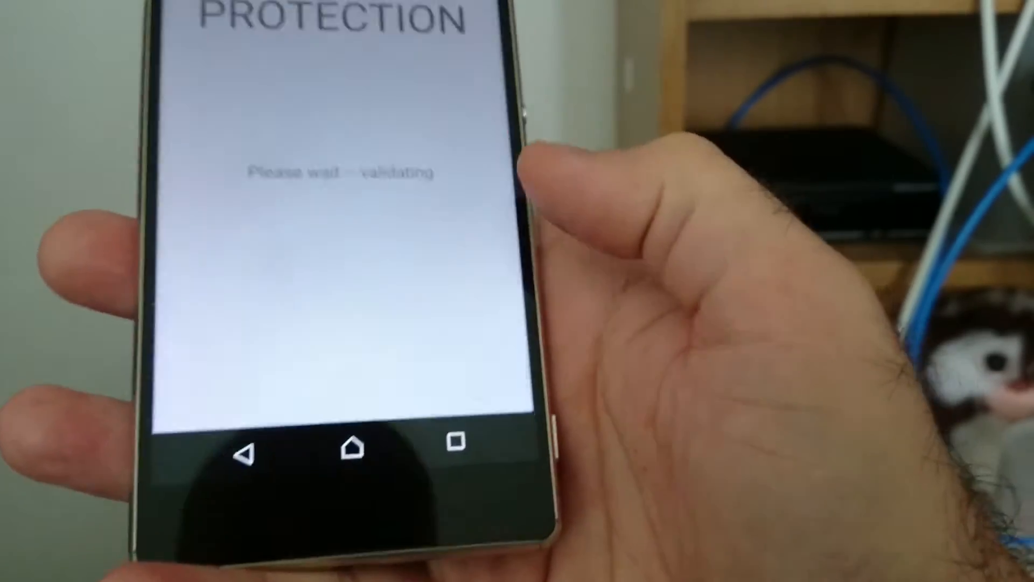